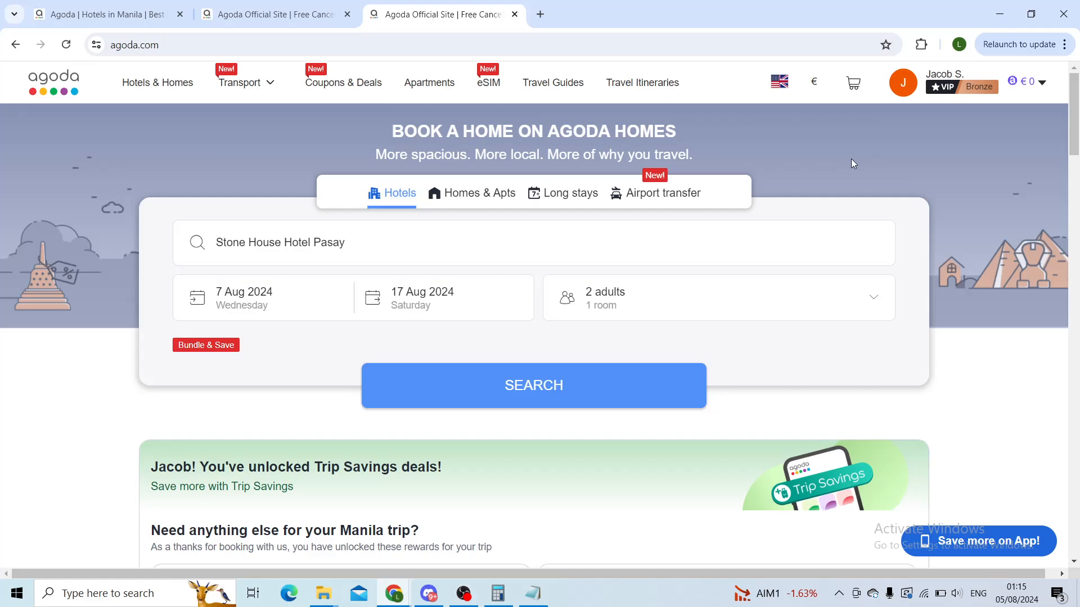
pyautogui.moveTo(766, 250)
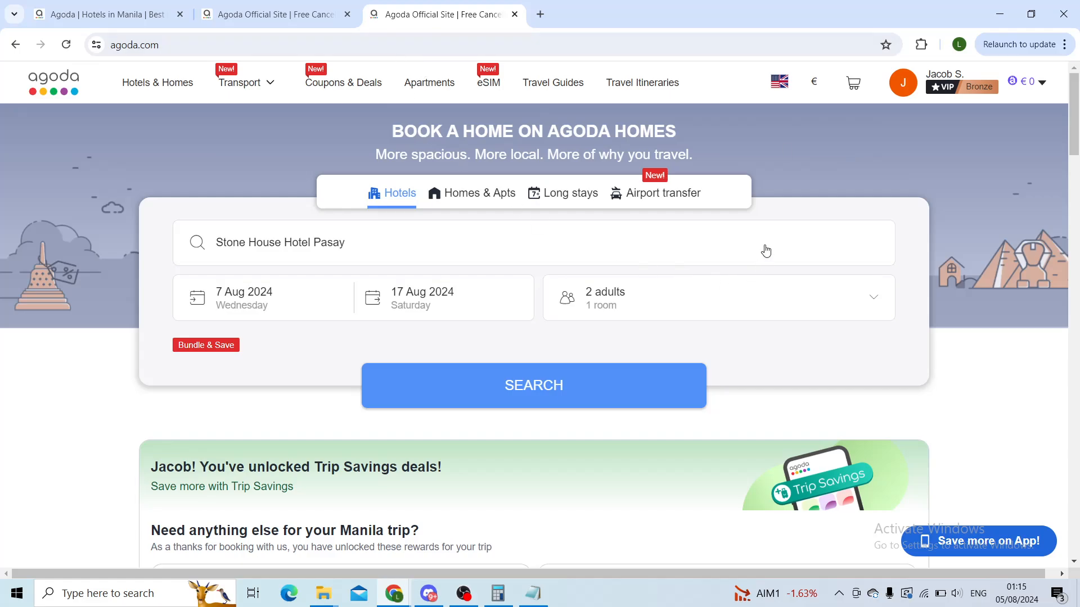
pyautogui.moveTo(838, 176)
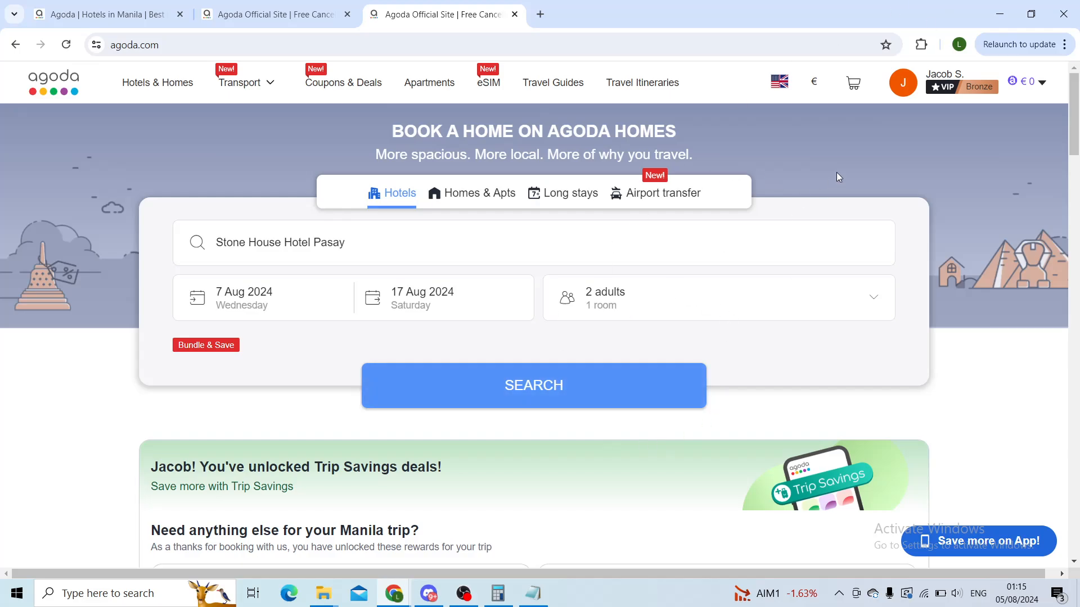
pyautogui.moveTo(1040, 97)
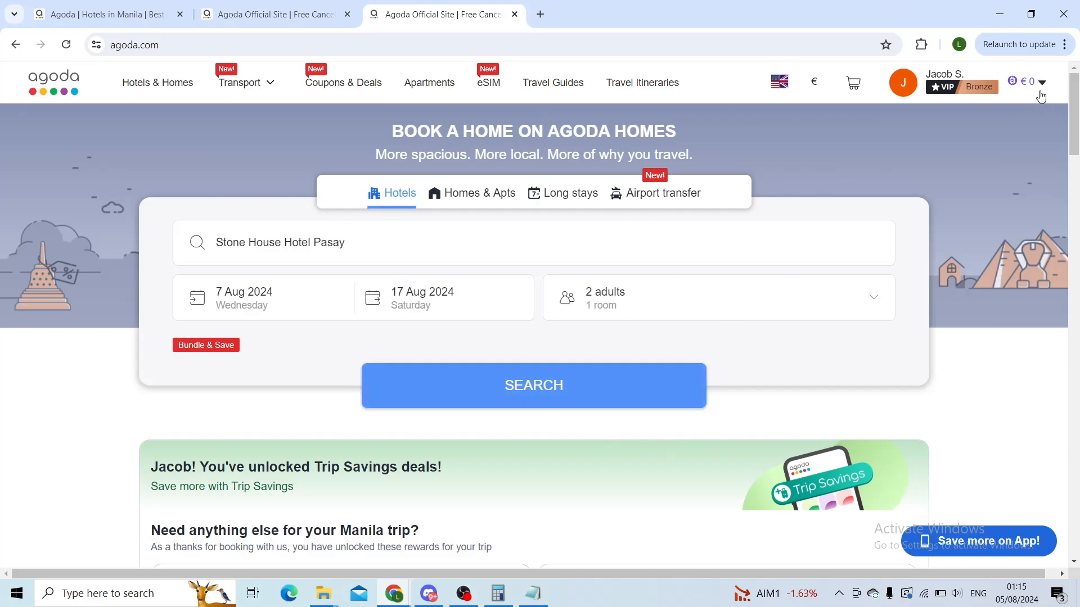
# Bring up the signed-in account menu next to the user name.
pyautogui.click(1041, 82)
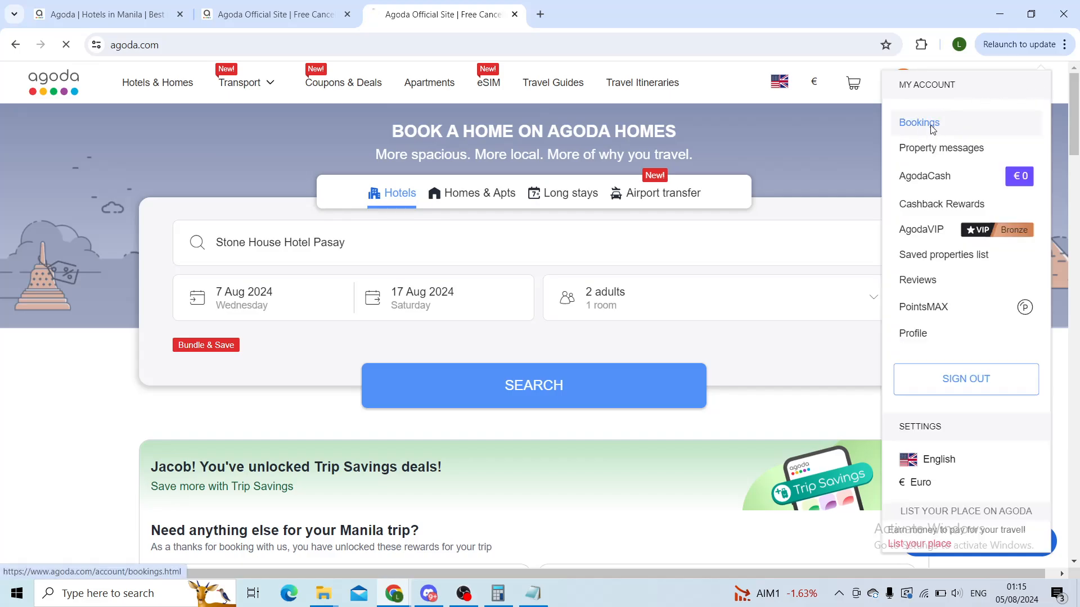
# Go to My bookings and choose Manage on the Stone House Hotel Pasay 7–17 Aug stay.
pyautogui.click(918, 123)
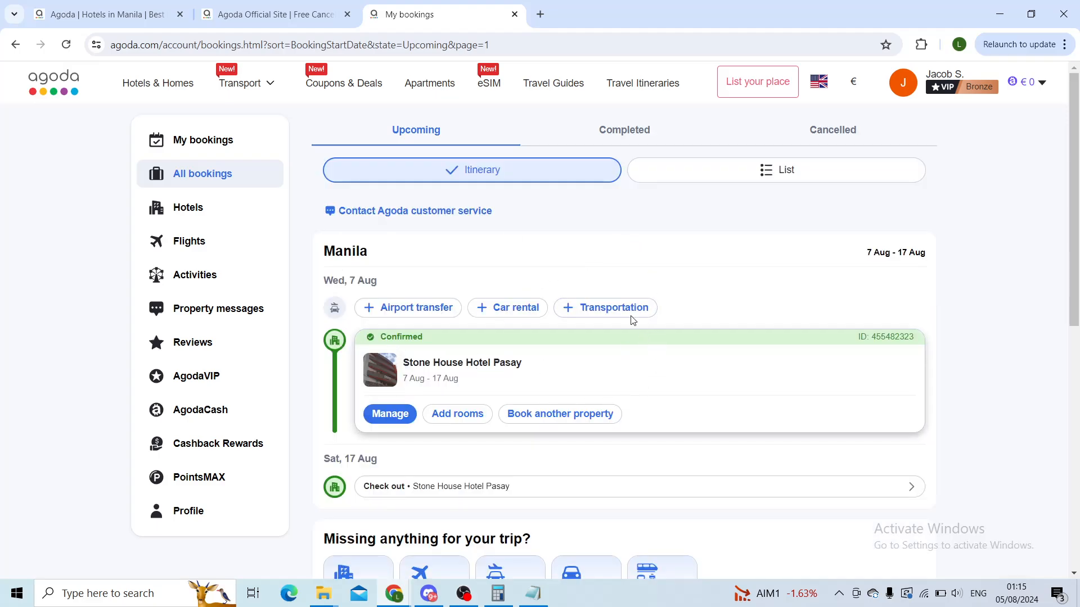
pyautogui.scroll(-3)
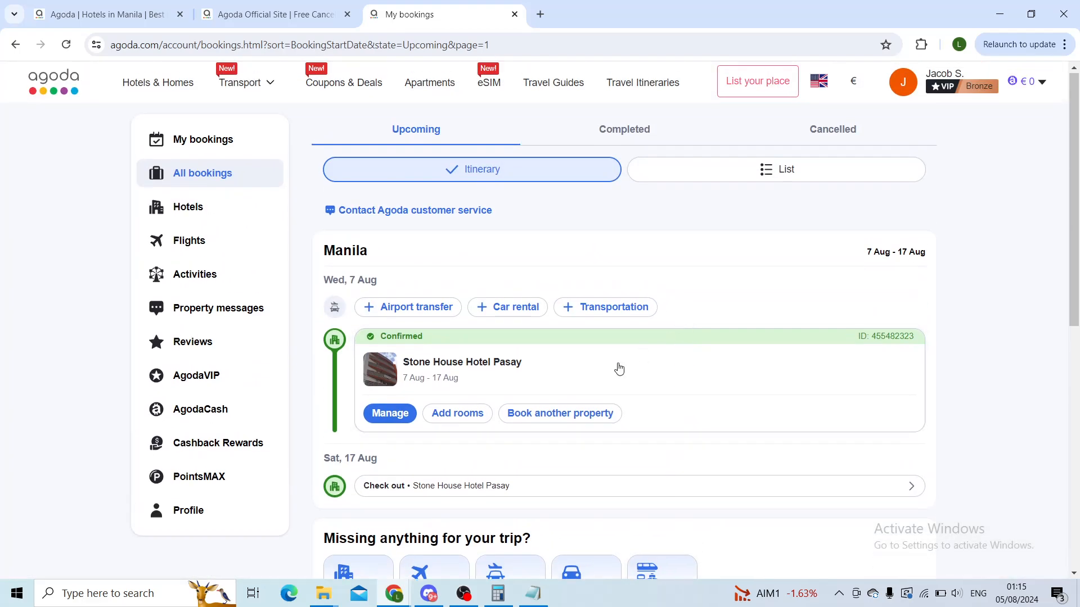
pyautogui.moveTo(418, 374)
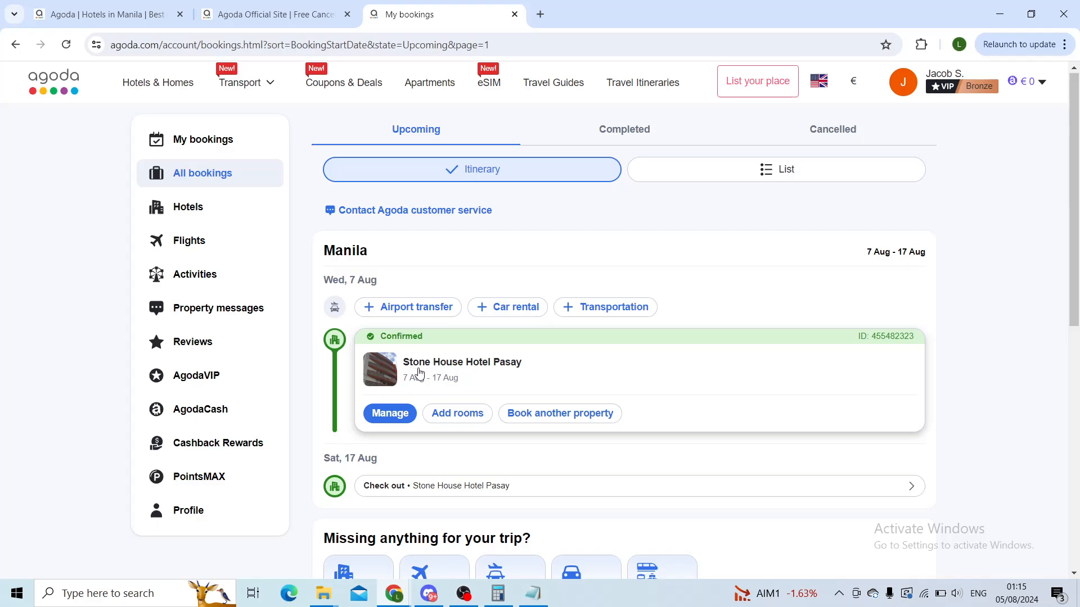
pyautogui.scroll(-3)
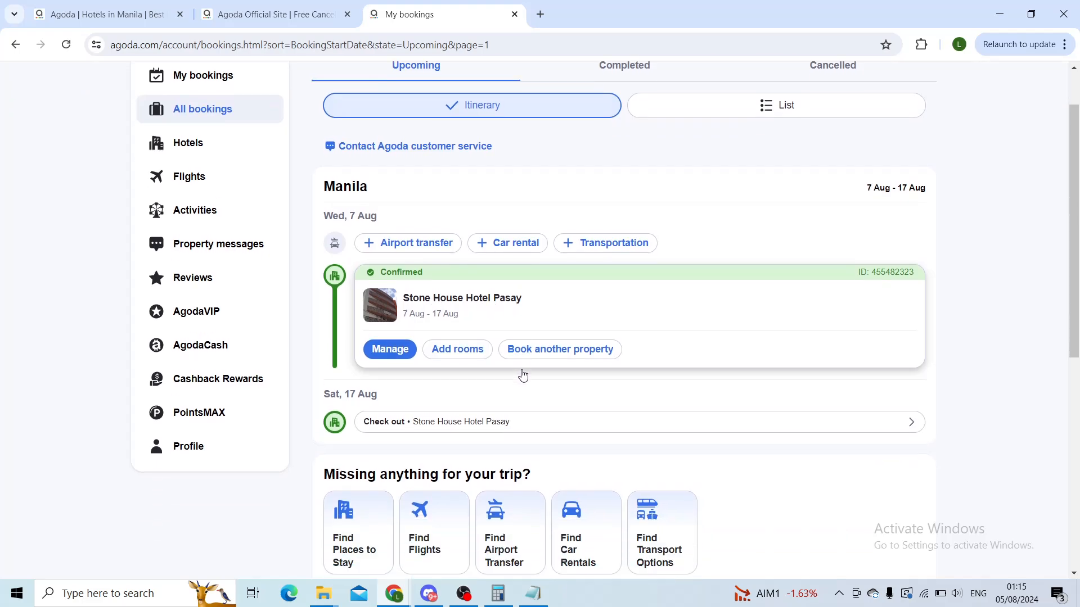
pyautogui.scroll(-3)
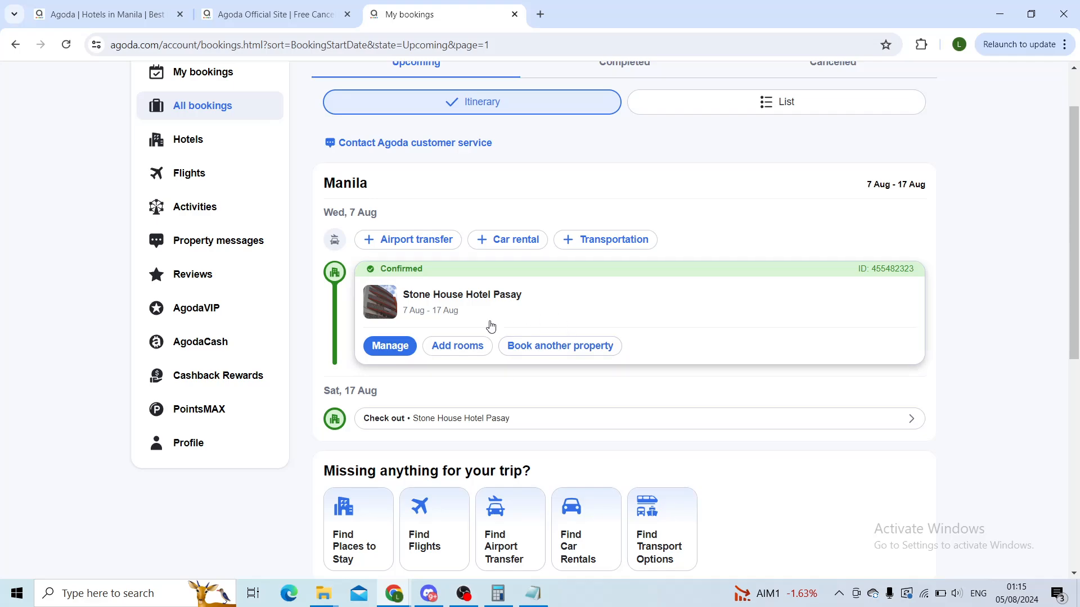
pyautogui.click(389, 345)
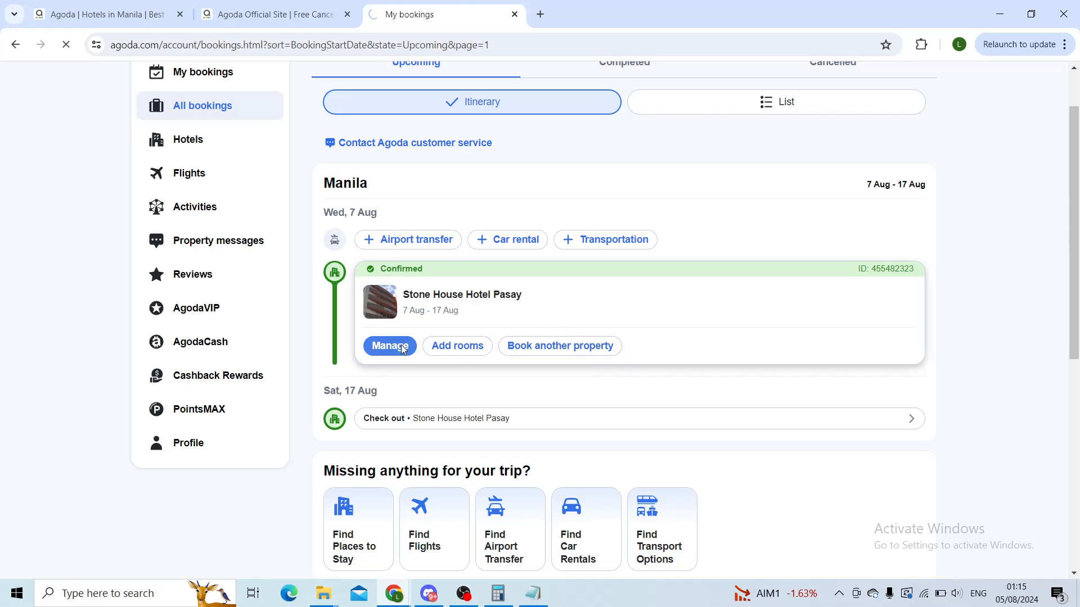
# Review the Stone House Hotel Pasay booking details down to the cancellation policy and payment info.
pyautogui.click(389, 345)
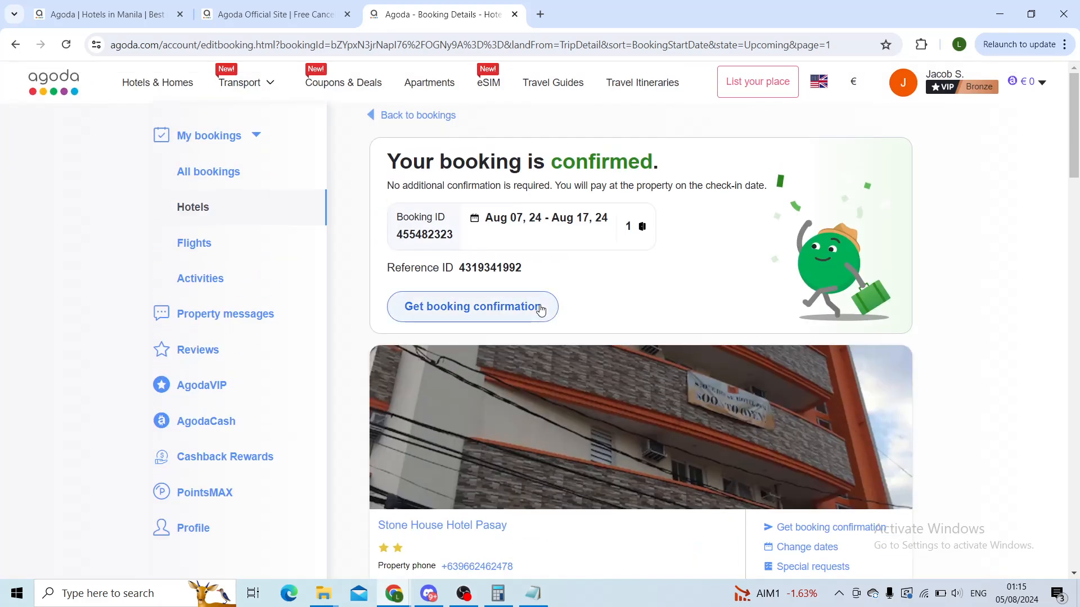
pyautogui.moveTo(685, 441)
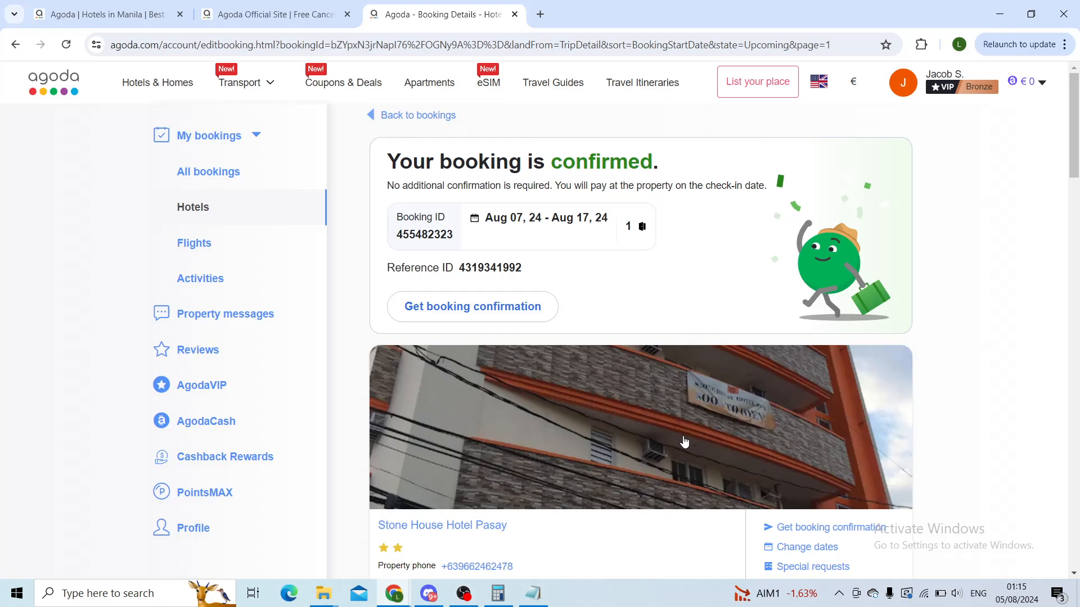
pyautogui.scroll(-3)
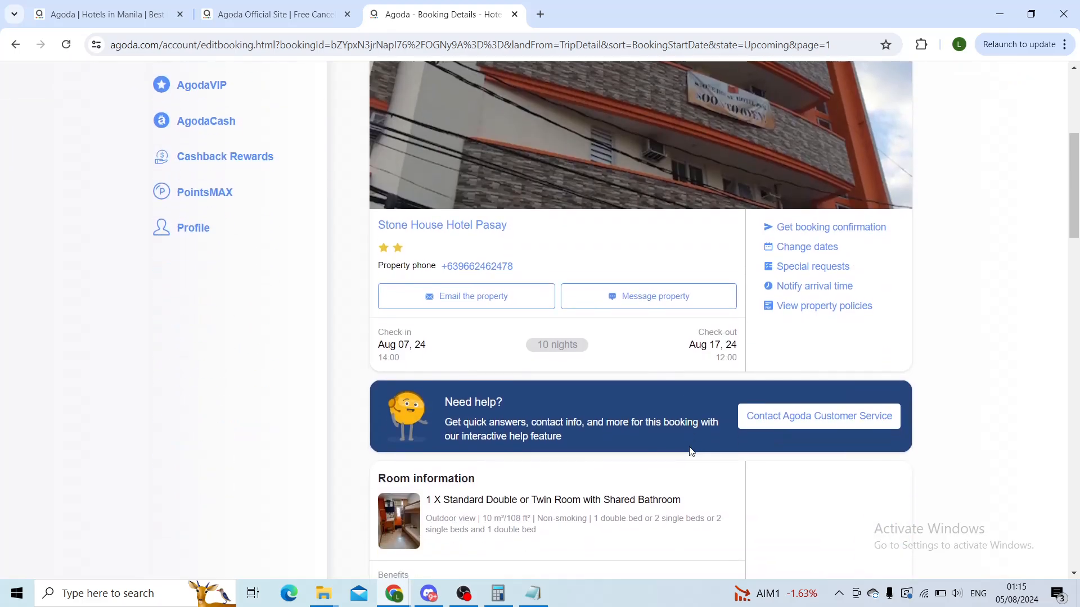
pyautogui.scroll(-3)
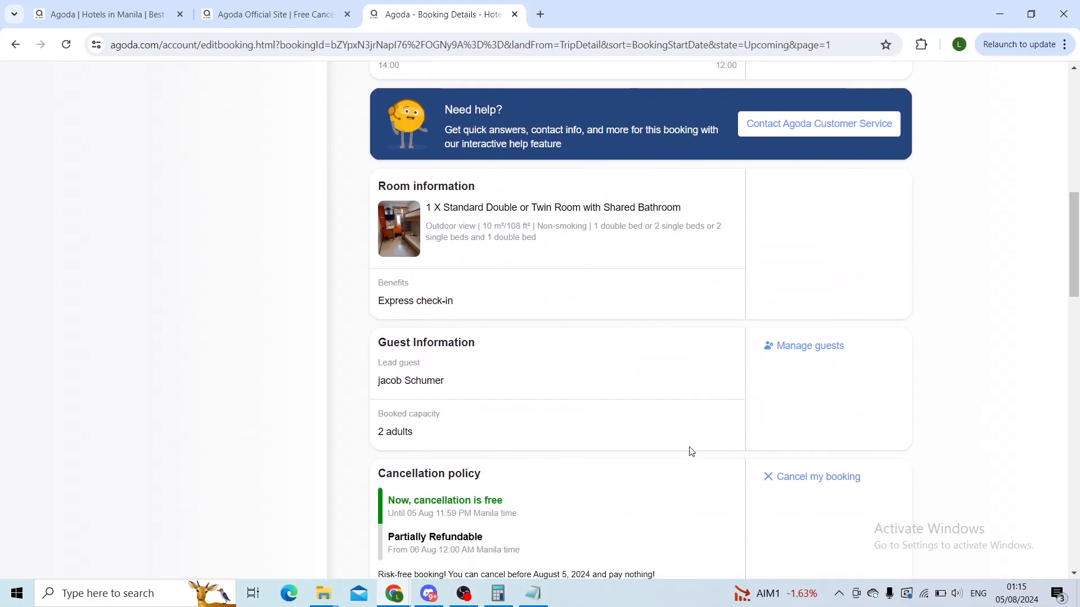
pyautogui.scroll(-3)
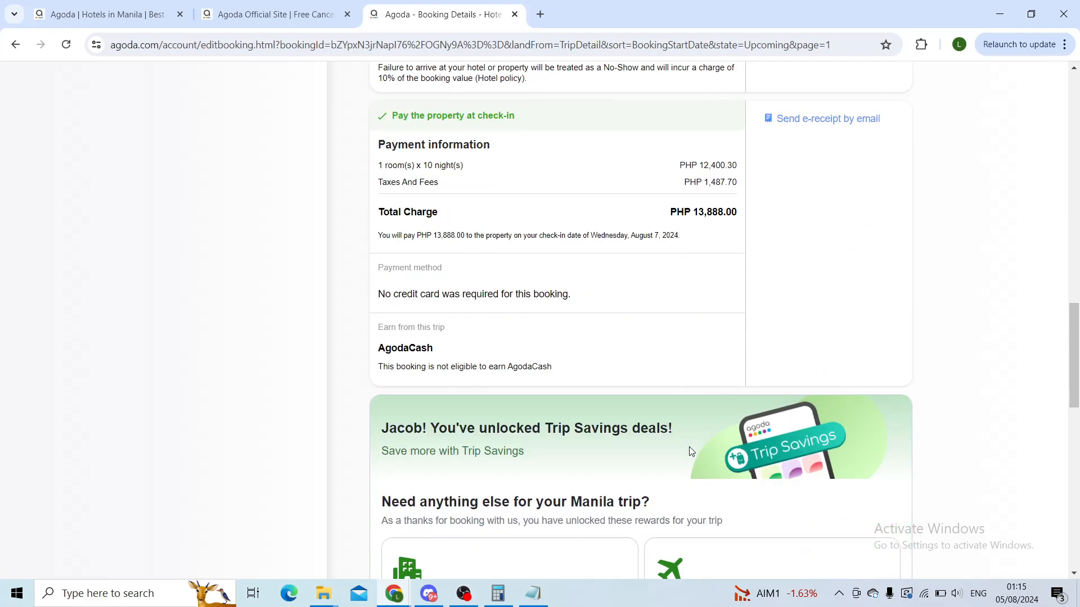
pyautogui.scroll(-3)
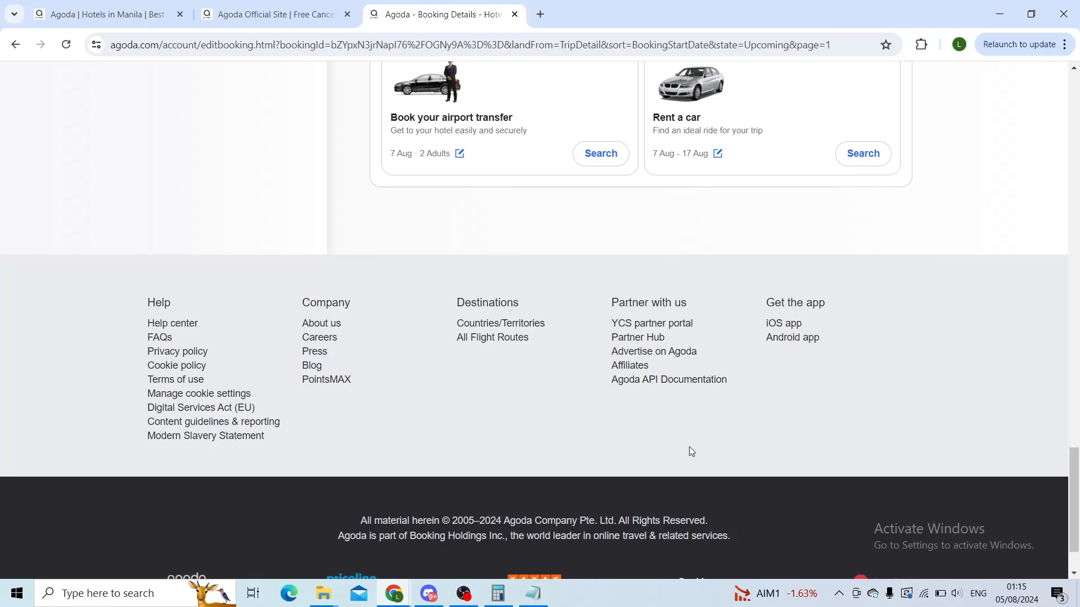
pyautogui.scroll(3)
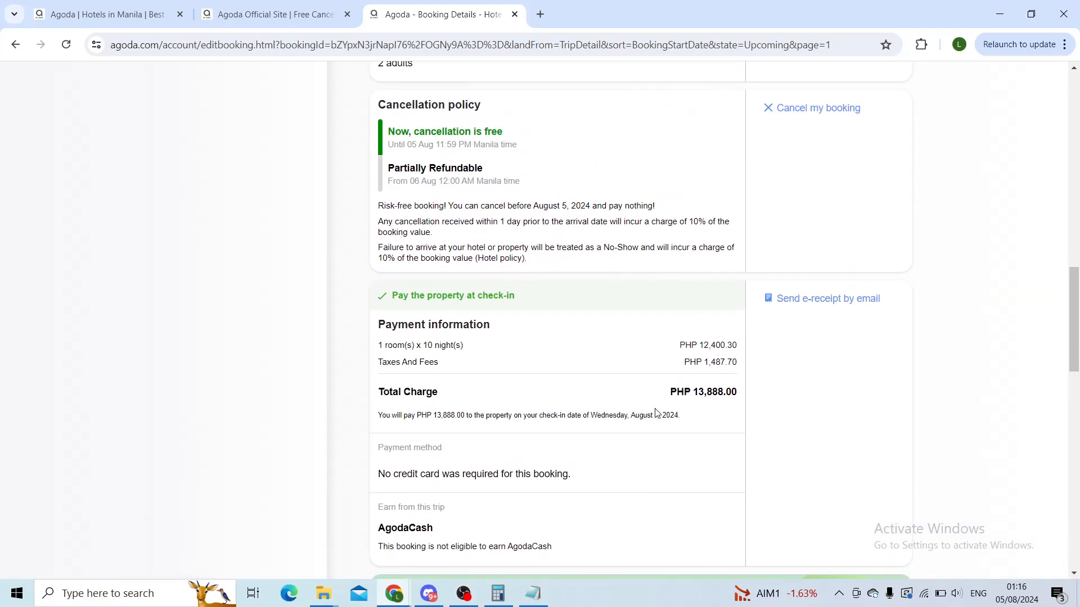
pyautogui.scroll(3)
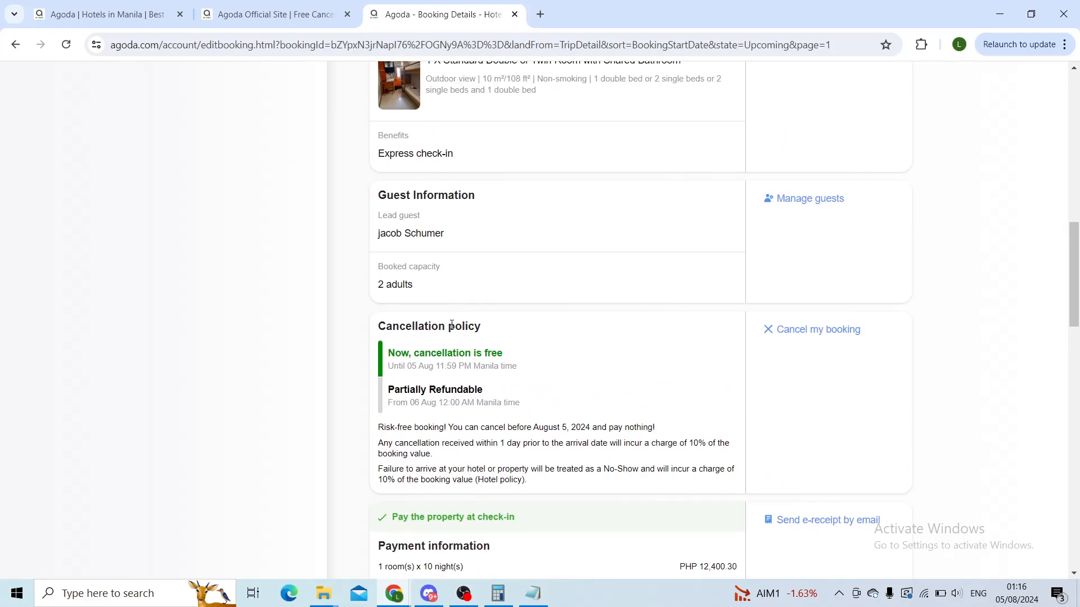
pyautogui.scroll(-3)
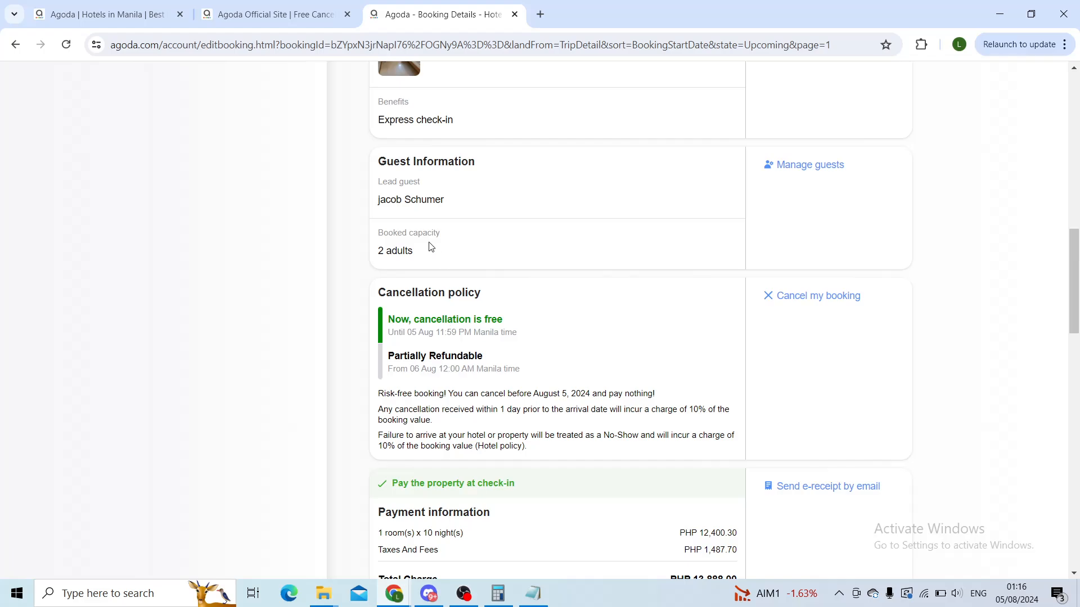
pyautogui.moveTo(785, 352)
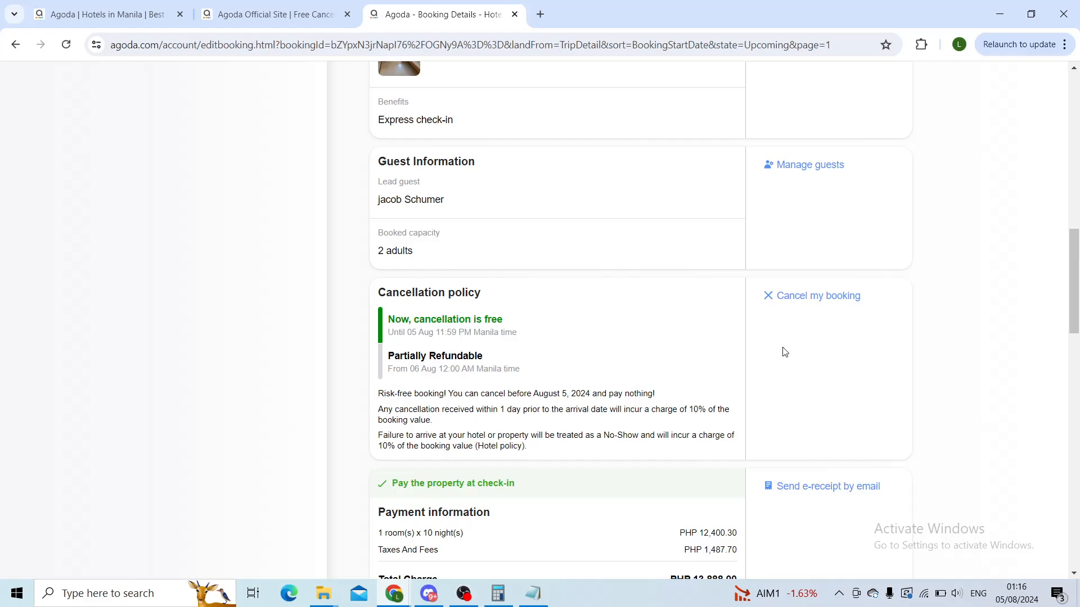
pyautogui.moveTo(818, 296)
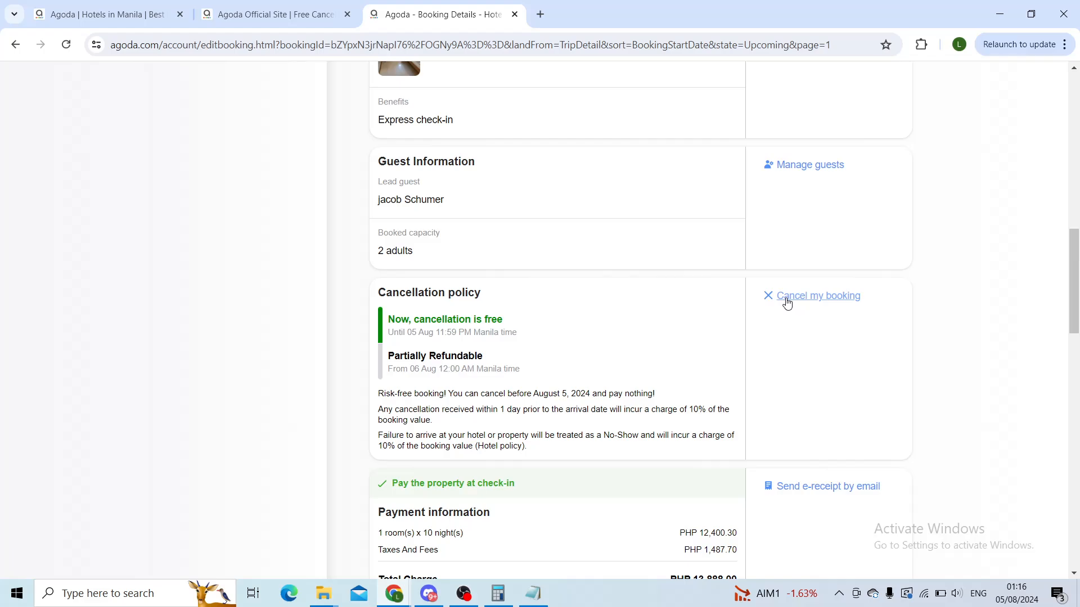
# Start the cancellation with reason 'Found lower price on the Internet' and continue to the confirmation prompt.
pyautogui.click(817, 296)
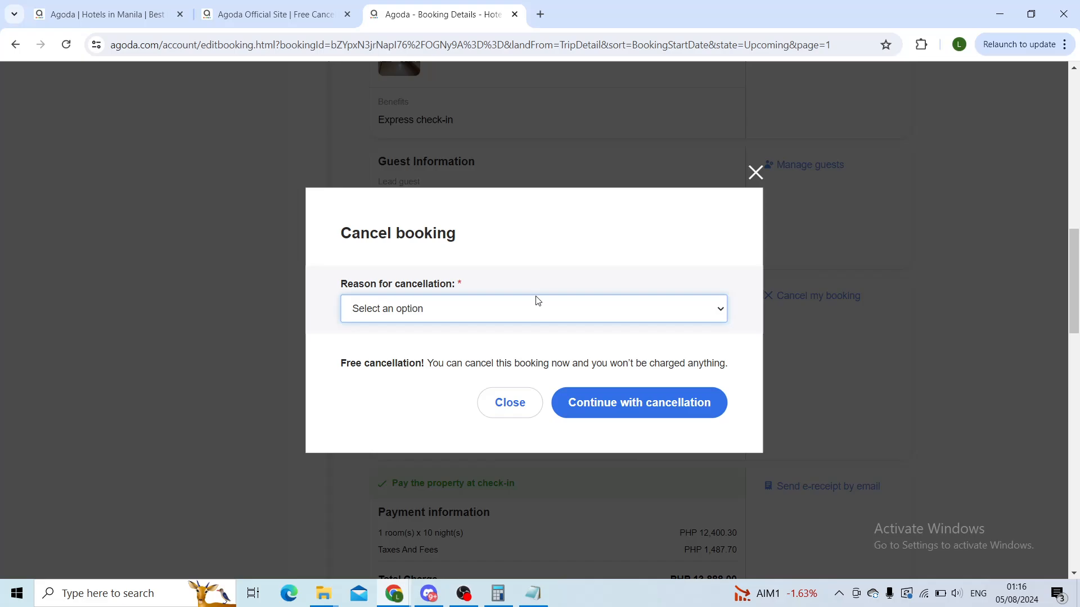
pyautogui.click(532, 308)
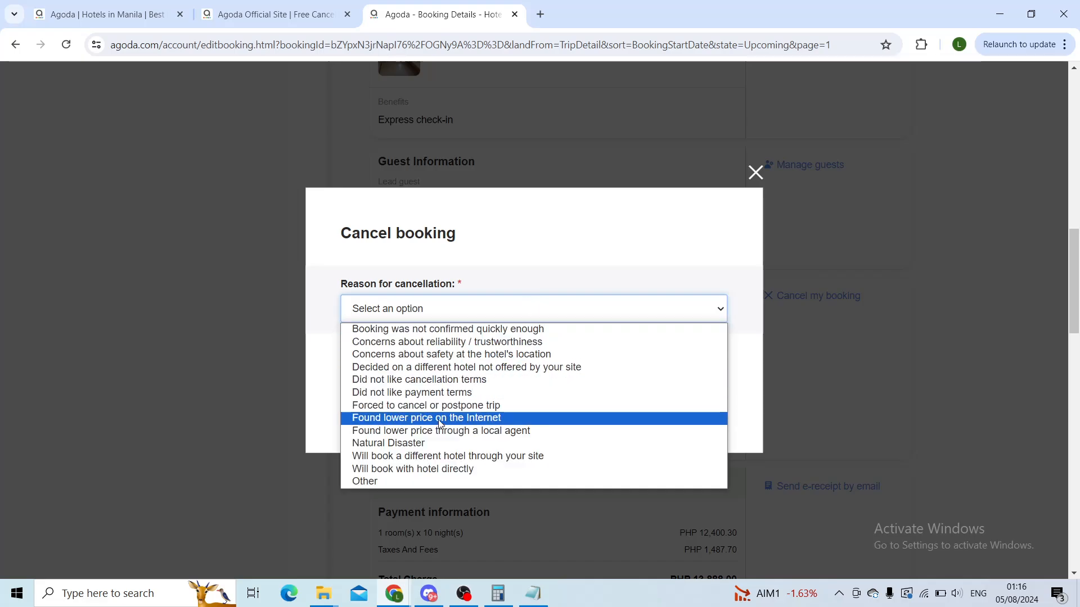
pyautogui.click(425, 418)
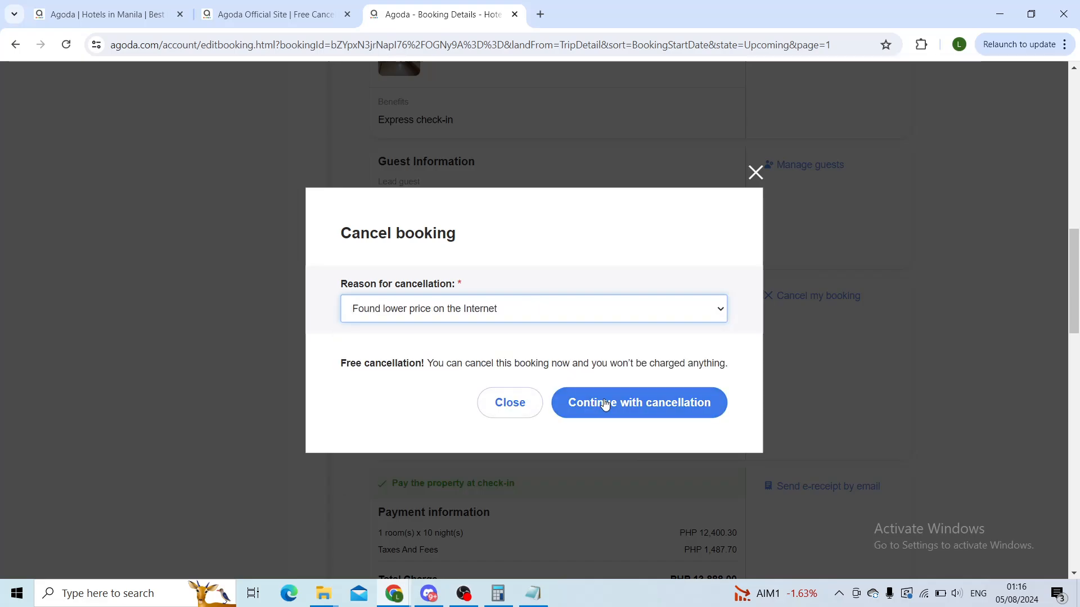
pyautogui.click(637, 403)
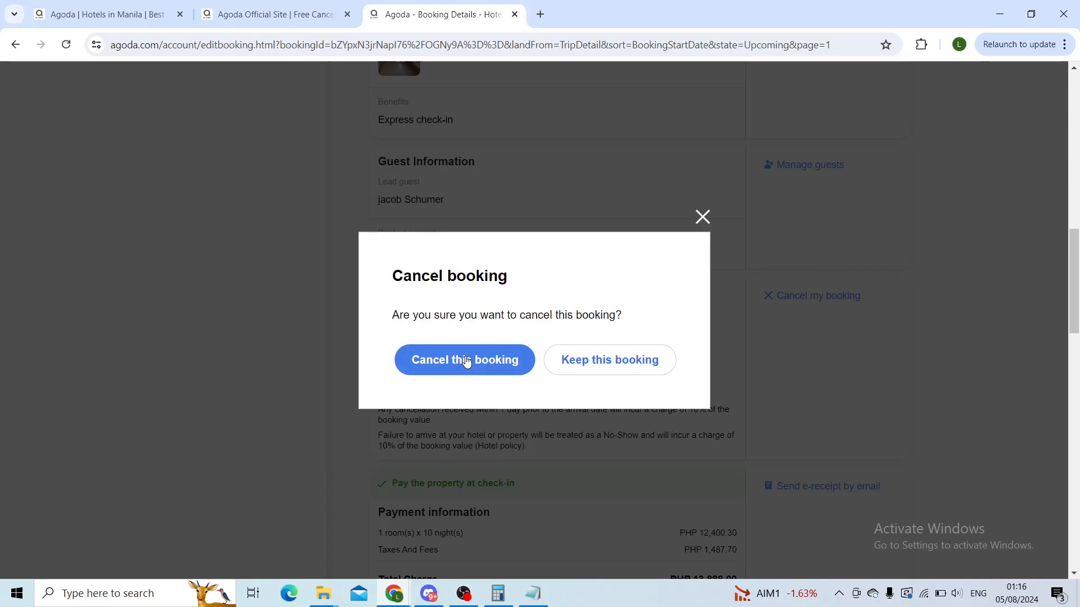
pyautogui.moveTo(464, 382)
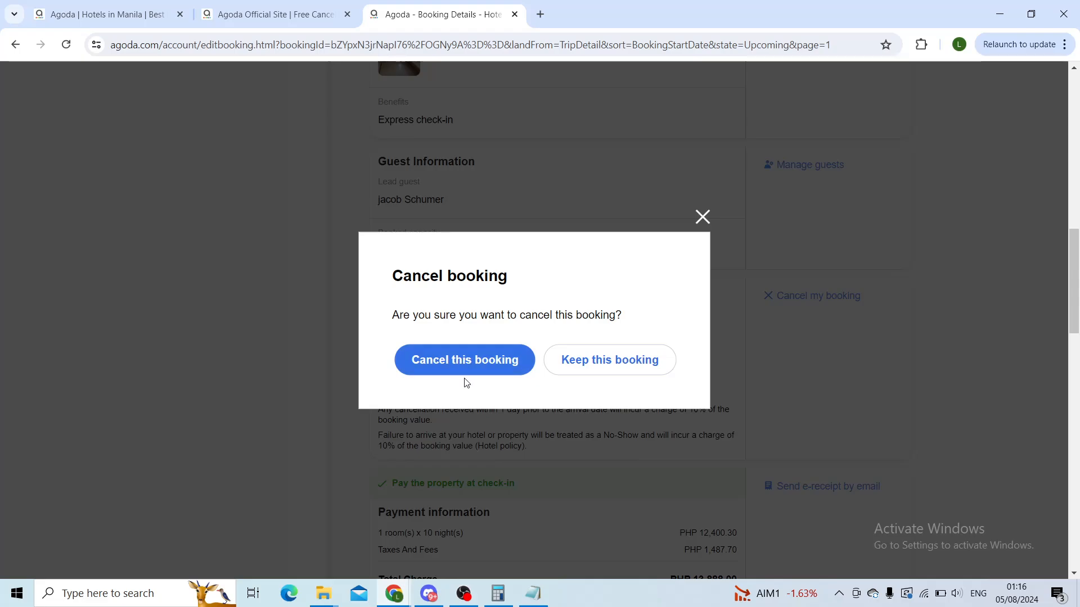
# Confirm the cancellation so the booking shows 'Cancelled on August 5, 2024', then return to All bookings.
pyautogui.click(465, 360)
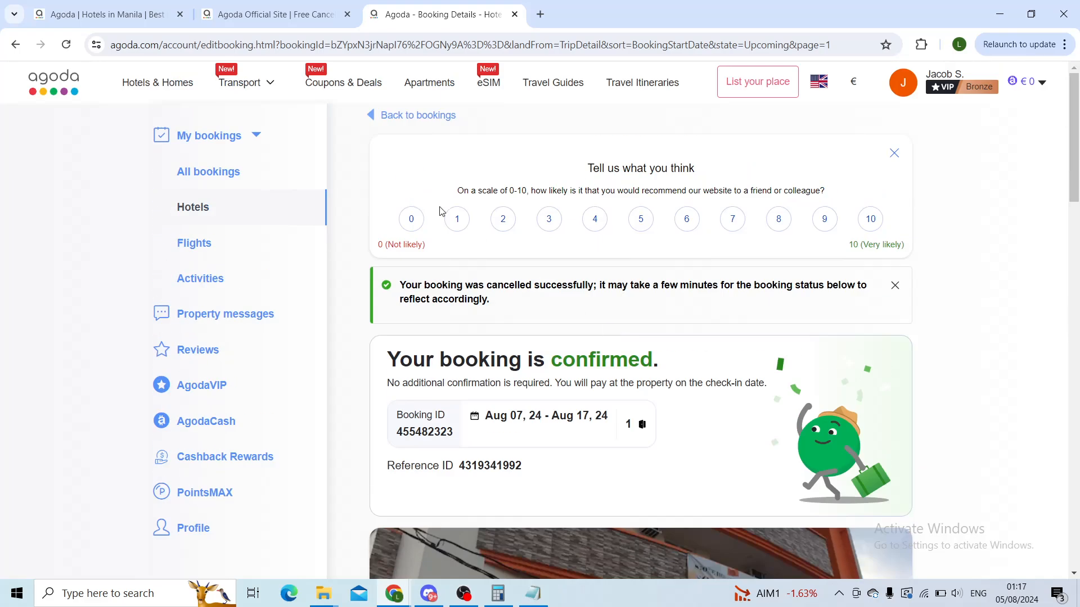
pyautogui.click(66, 44)
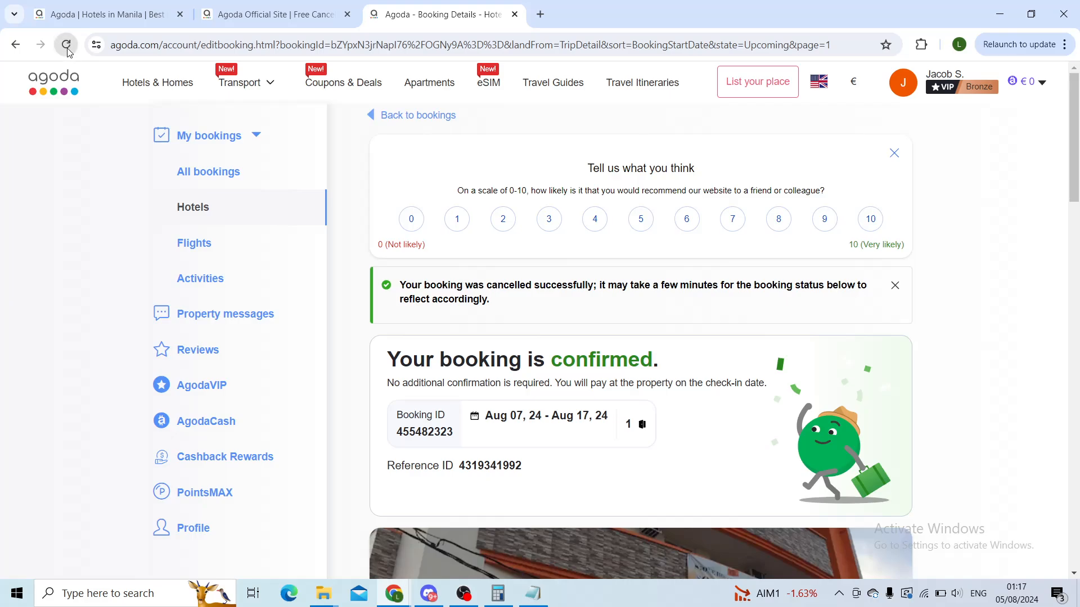
pyautogui.click(66, 44)
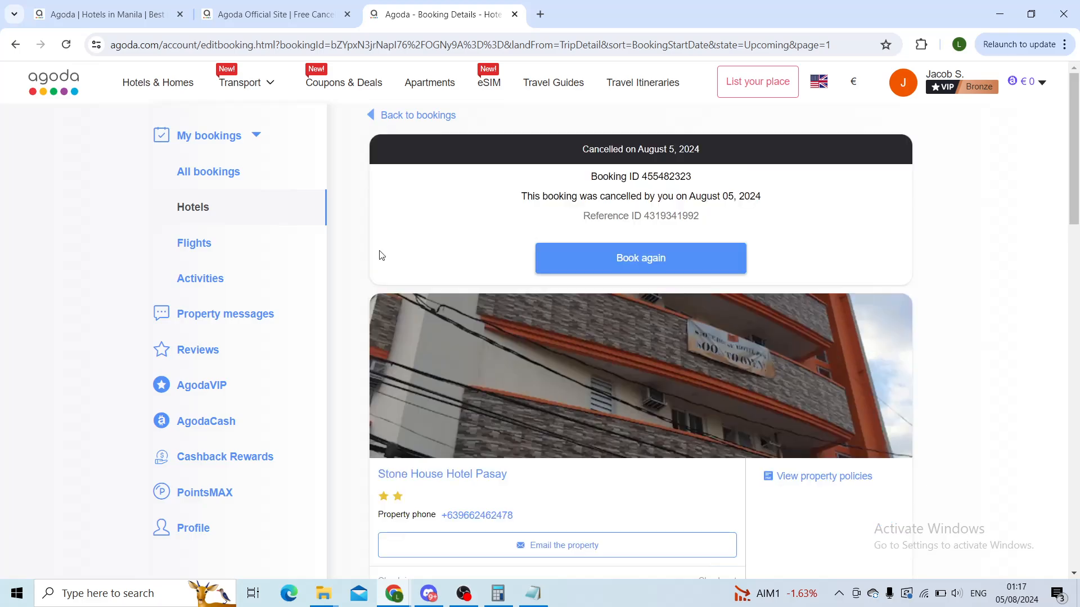
pyautogui.click(209, 171)
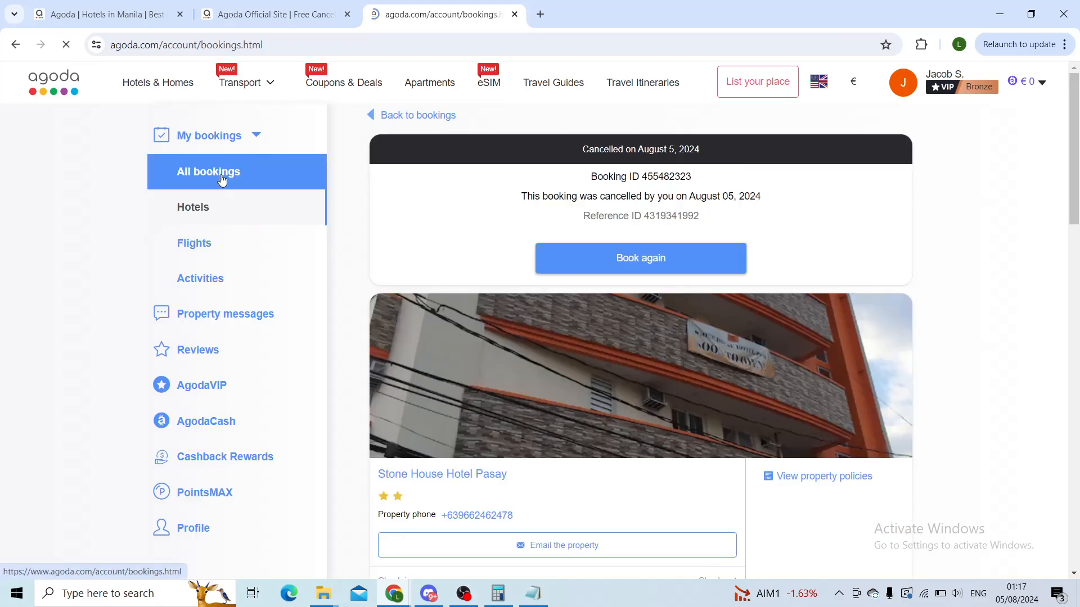